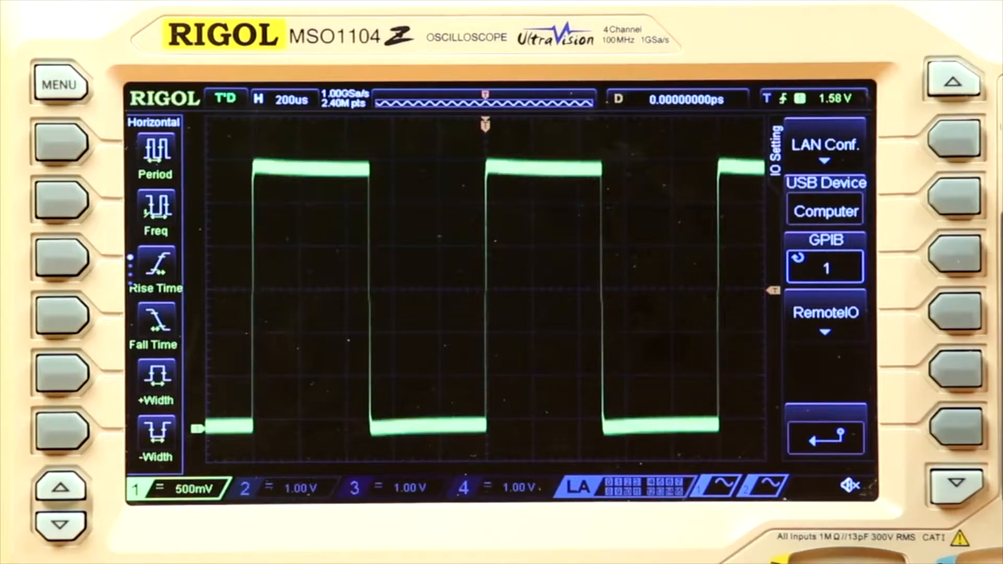
Step: Bring up the scope's LAN configuration with DHCP as the IP method
click(824, 143)
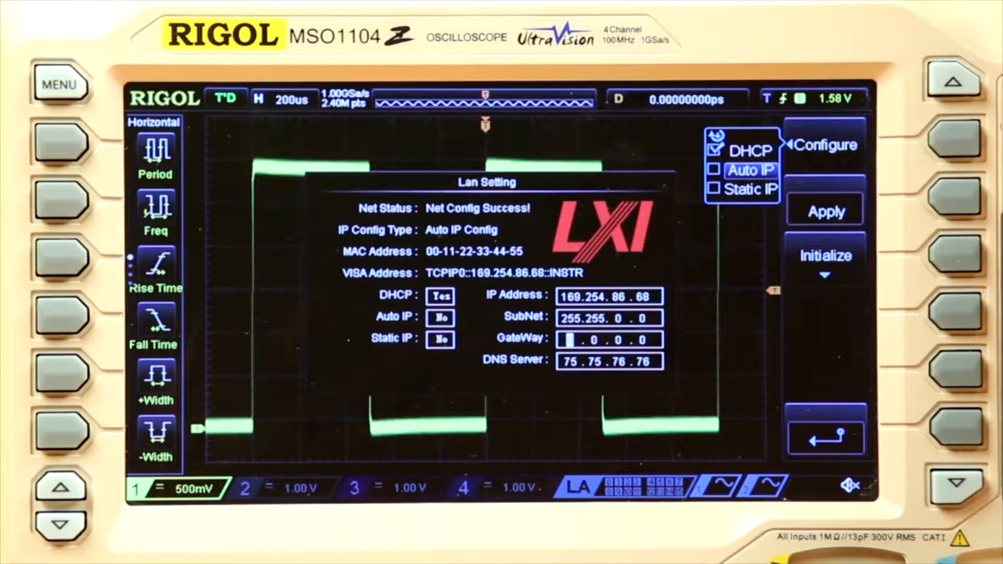
click(826, 210)
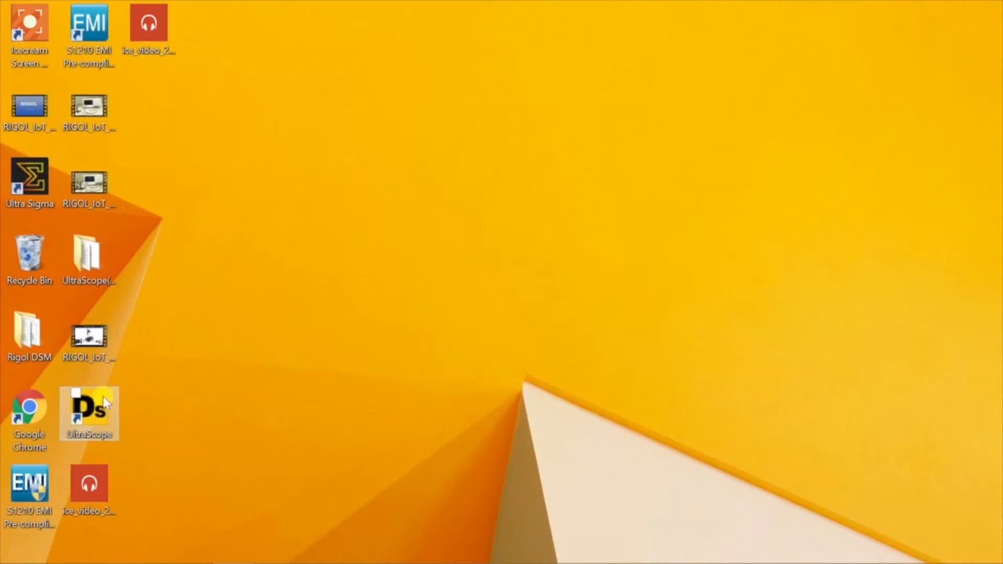
mouse_move(132, 368)
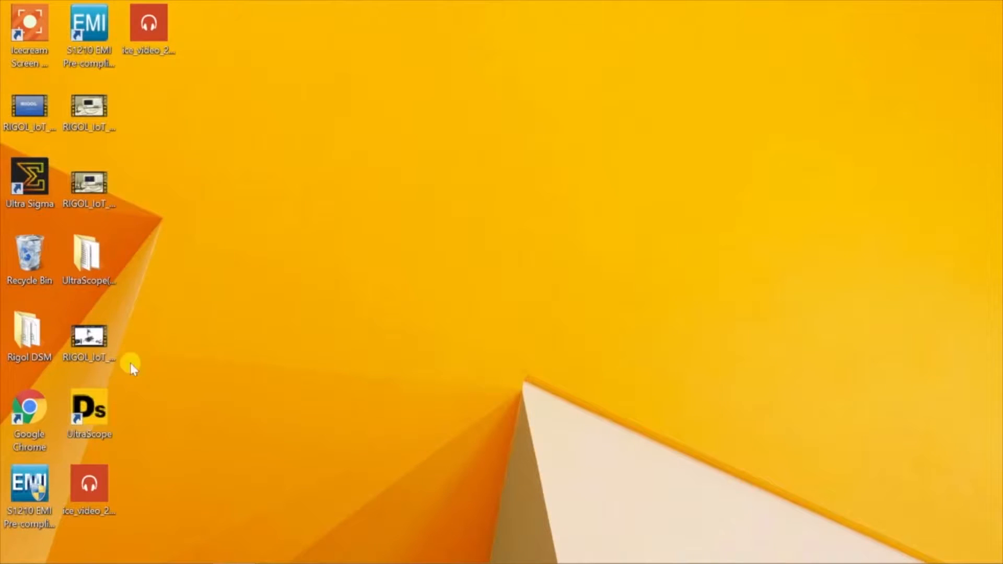
Step: Launch Ultra Sigma from its desktop shortcut
click(30, 179)
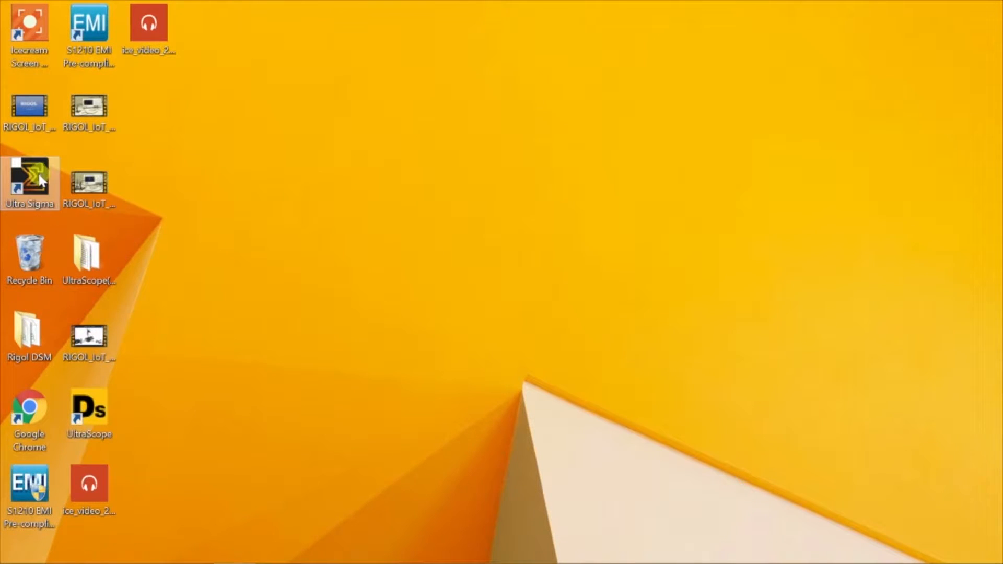
click(29, 179)
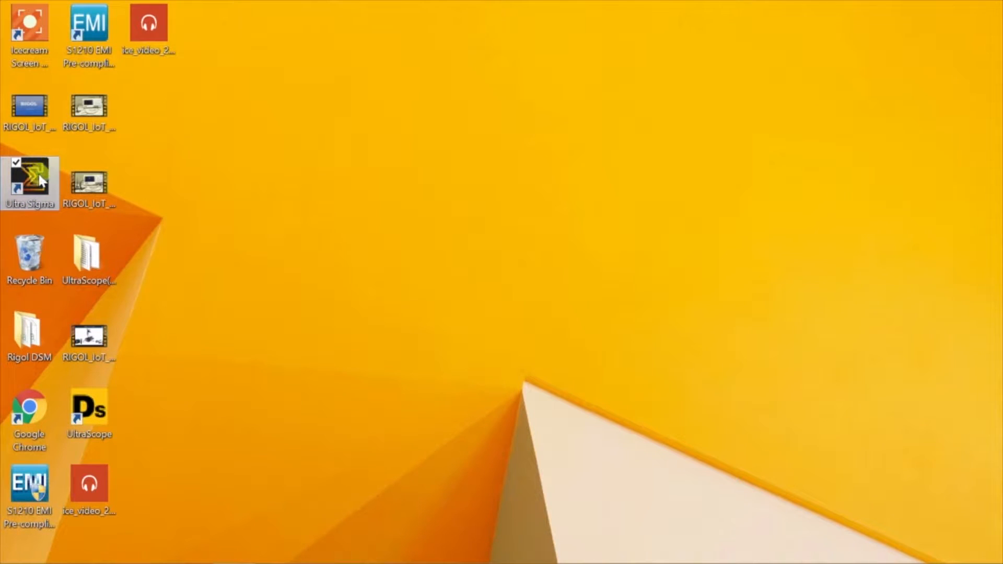
double_click(30, 181)
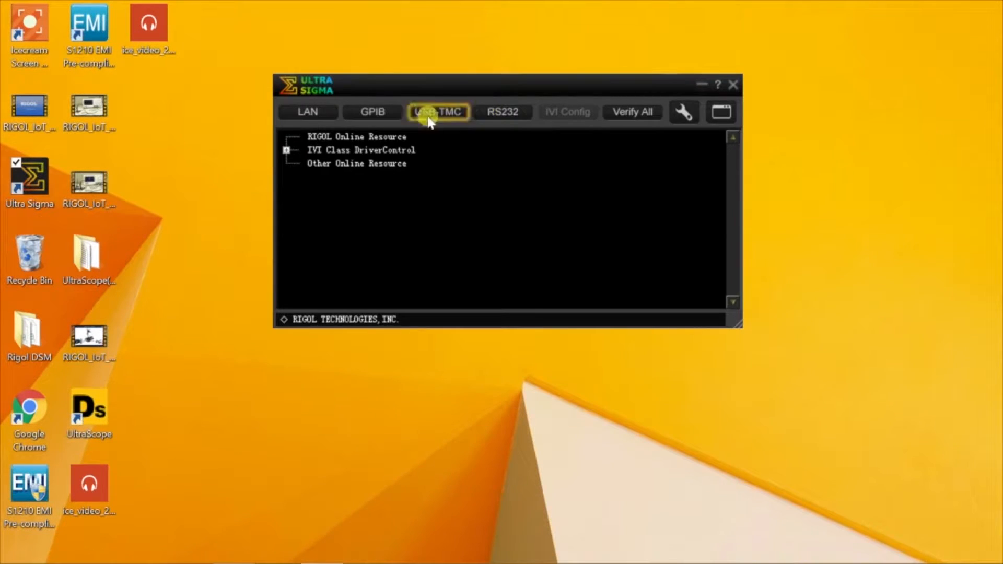
Step: Search the LAN and add the found scope at TCPIP::192.168.203.101::INSTR as a resource
click(307, 111)
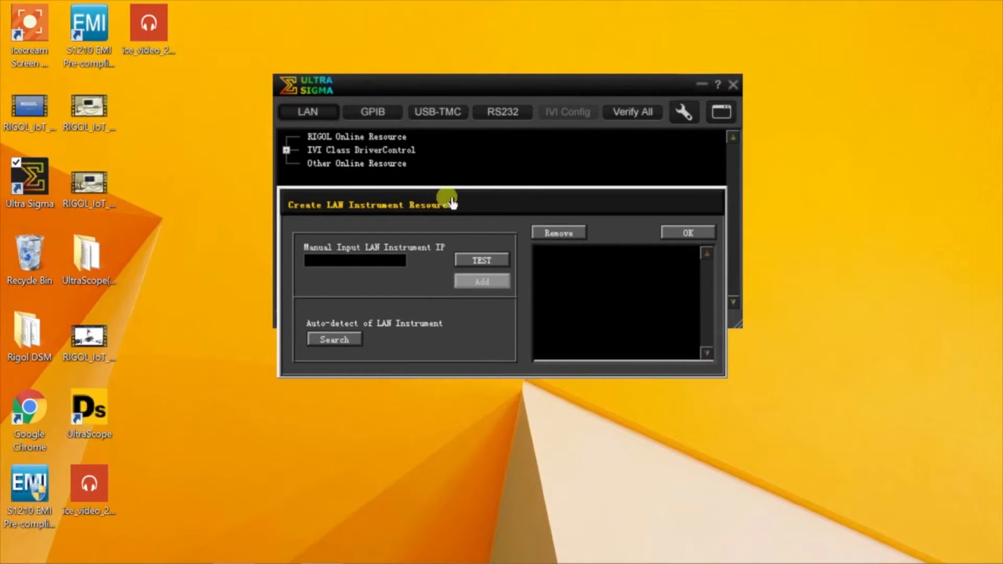
mouse_move(366, 319)
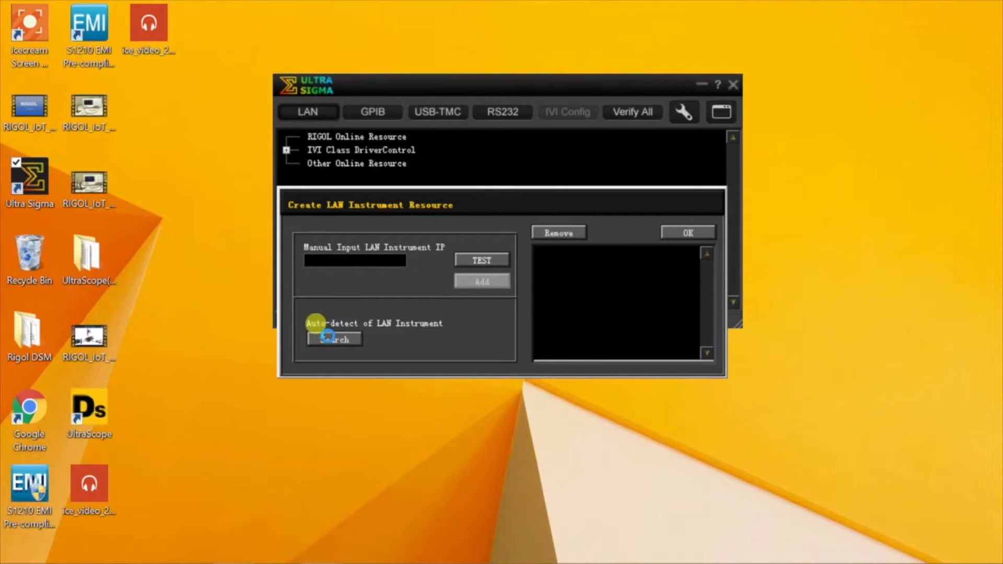
click(334, 338)
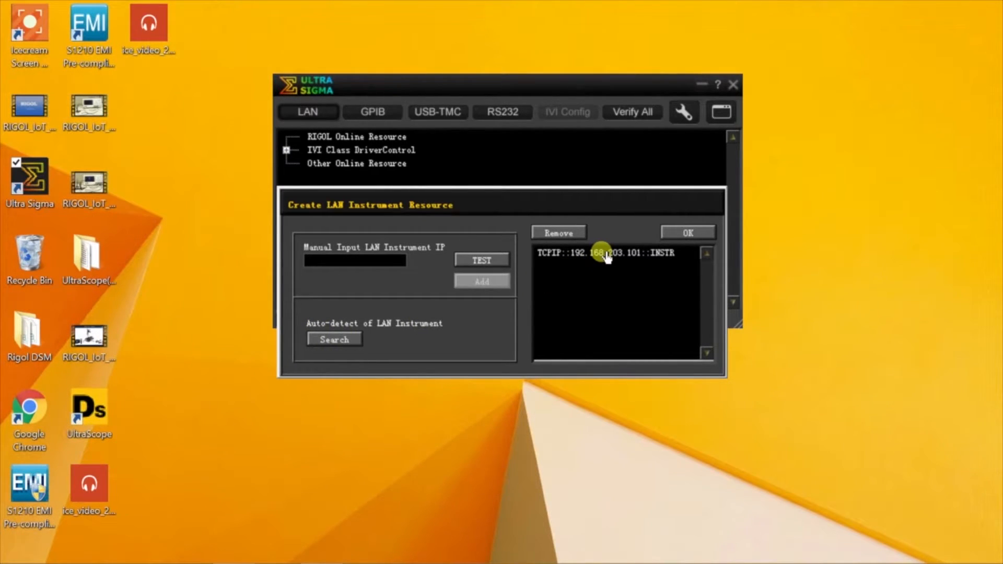
click(605, 253)
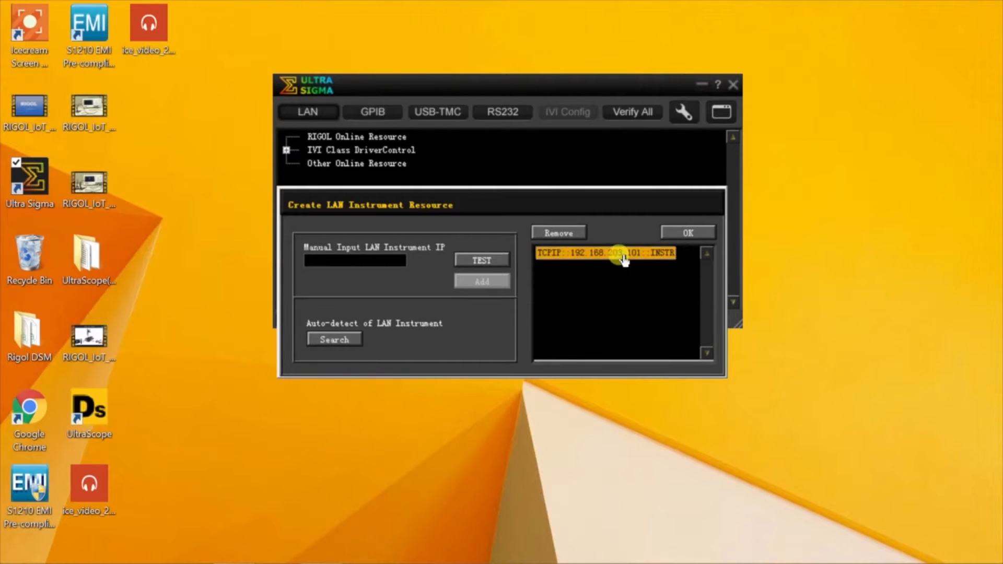
click(688, 232)
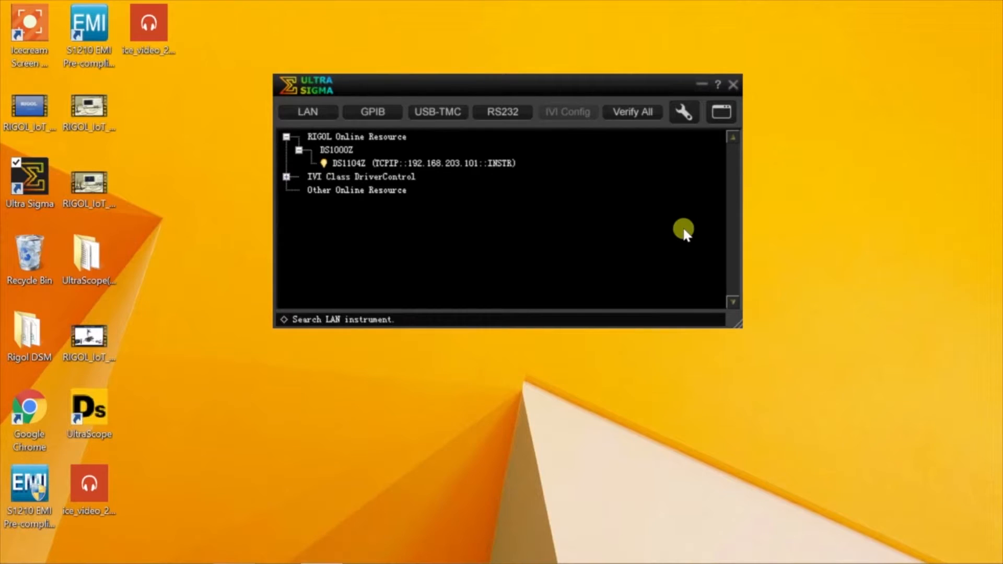
mouse_move(452, 170)
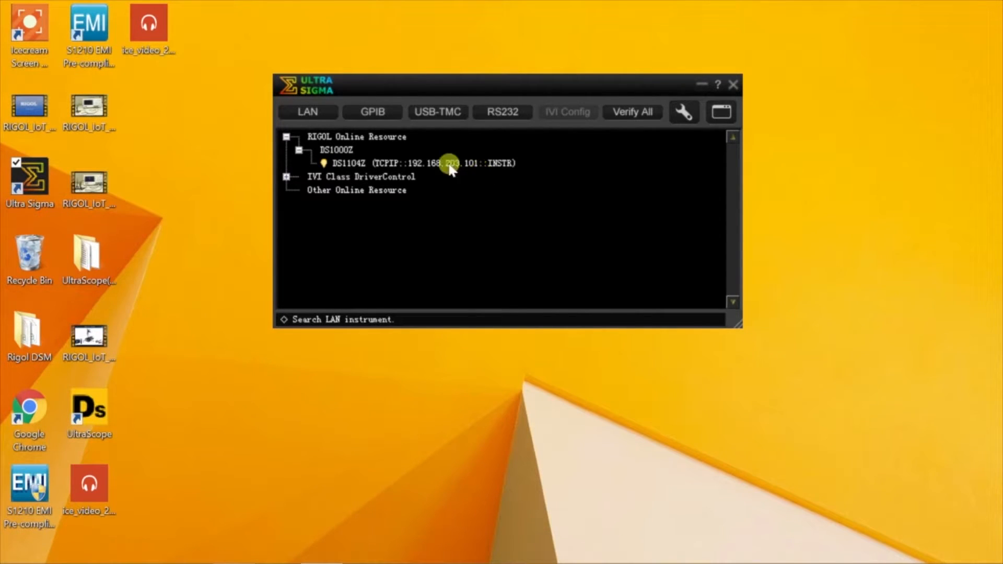
Step: Query the DS1104Z's identity and launch it in UltraScope from its context menu
click(419, 163)
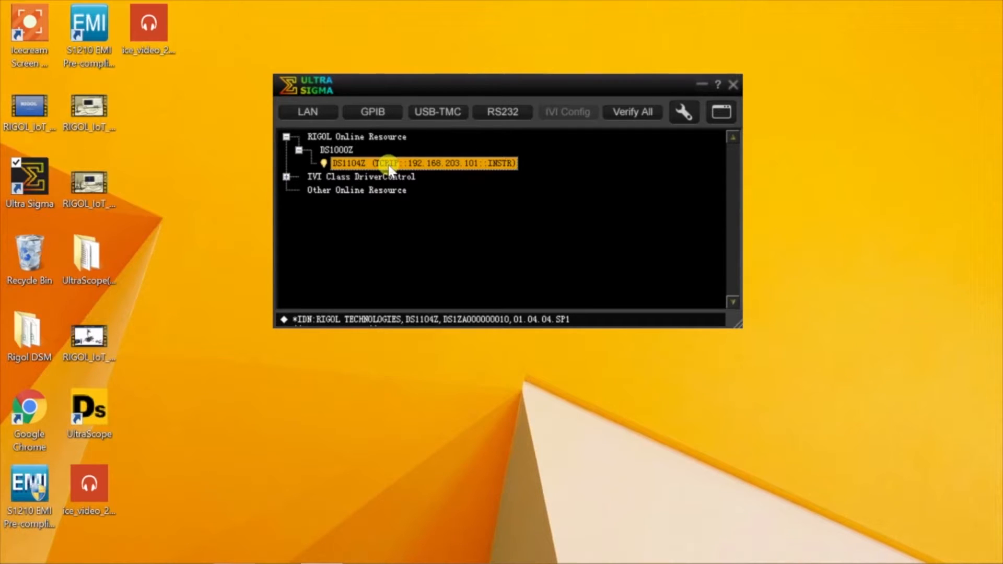
right_click(416, 163)
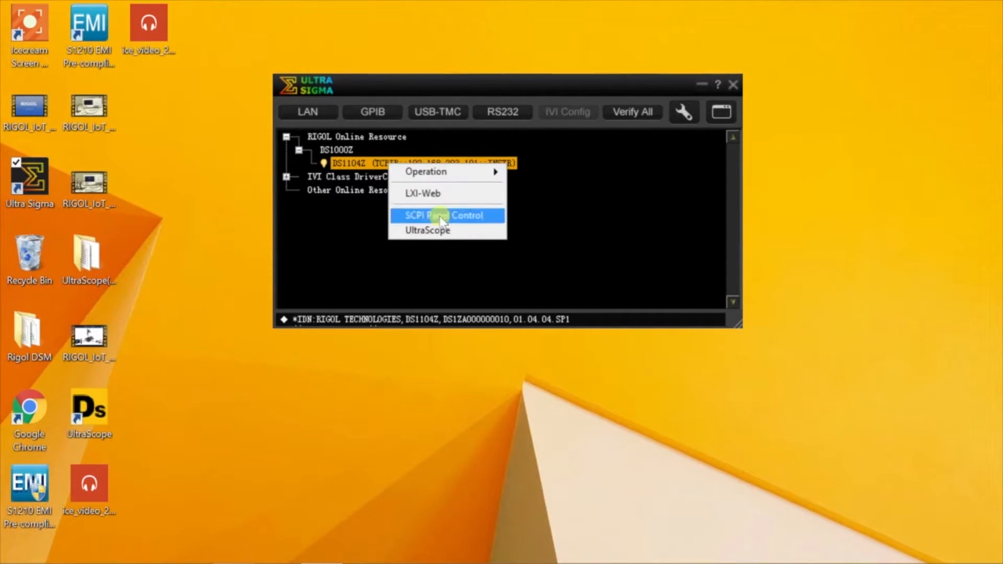
click(447, 215)
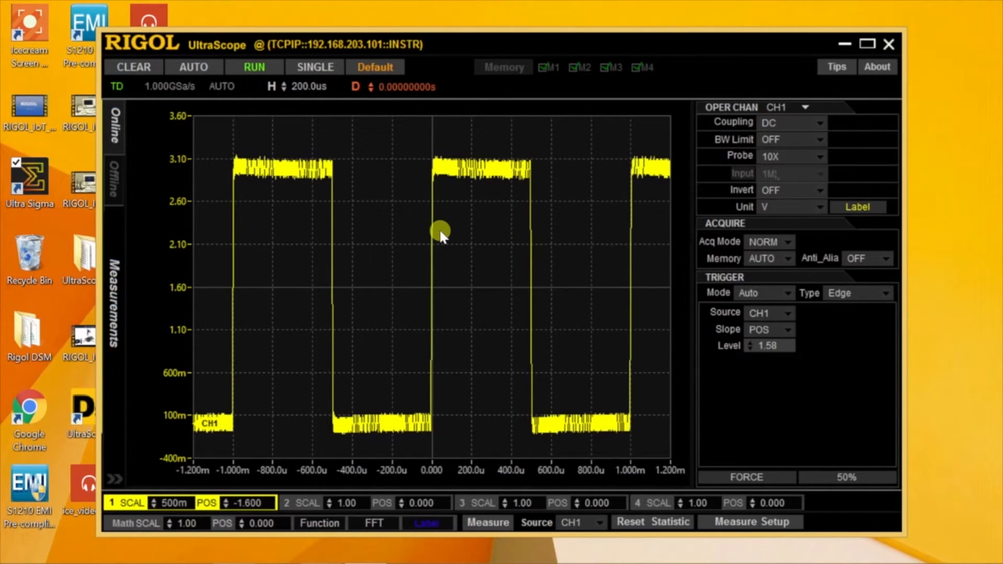
mouse_move(861, 265)
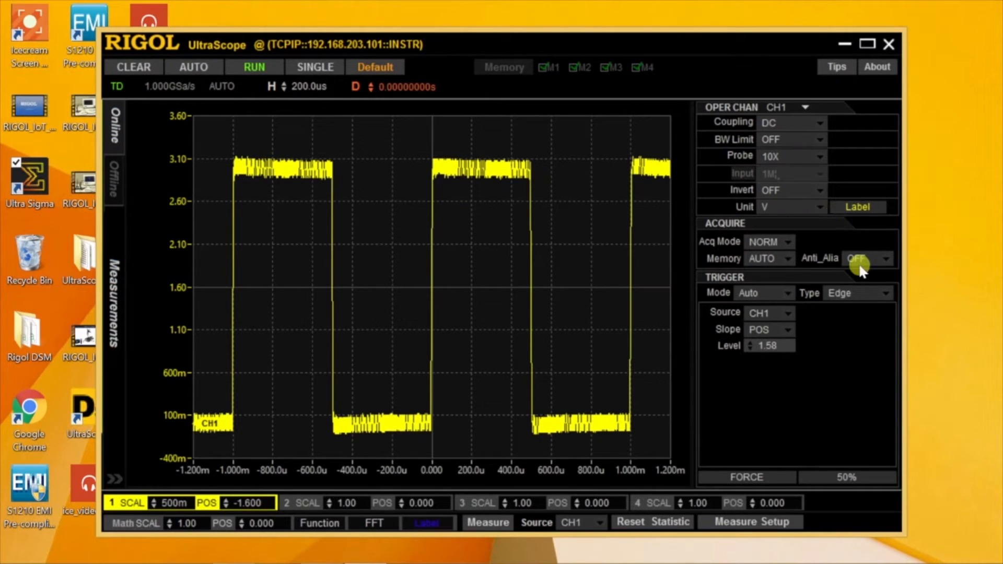
mouse_move(947, 256)
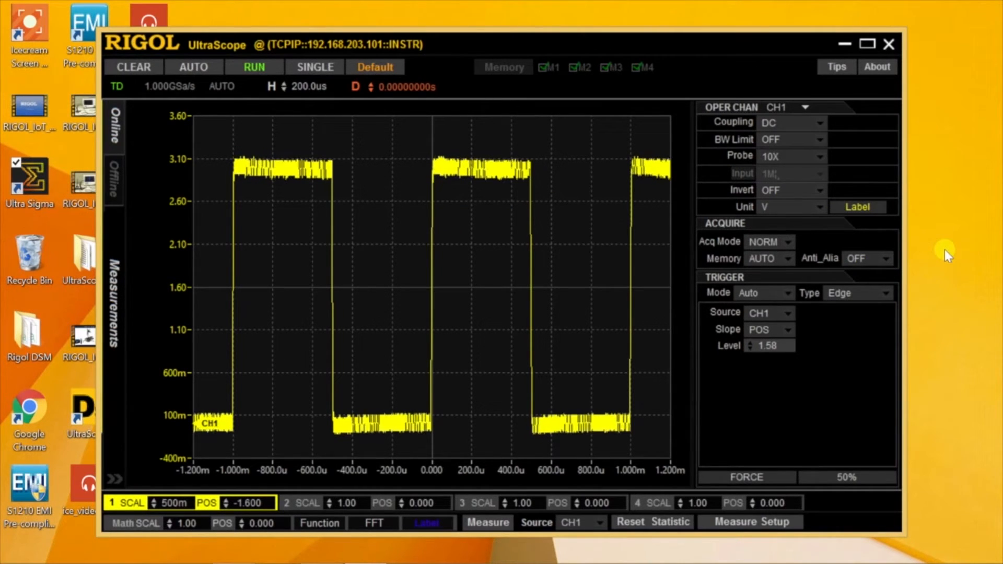